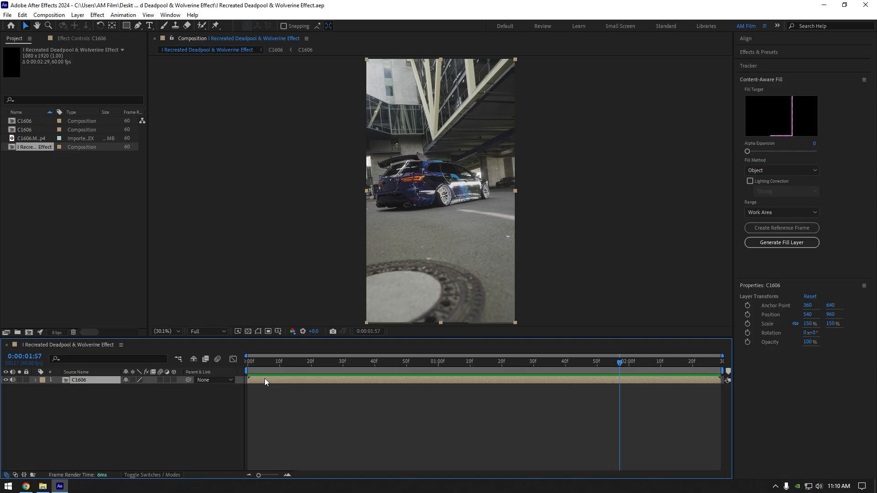
Download the free WWII stick grenade model from Sketchfab as the 2k-texture GLB file
click(25, 486)
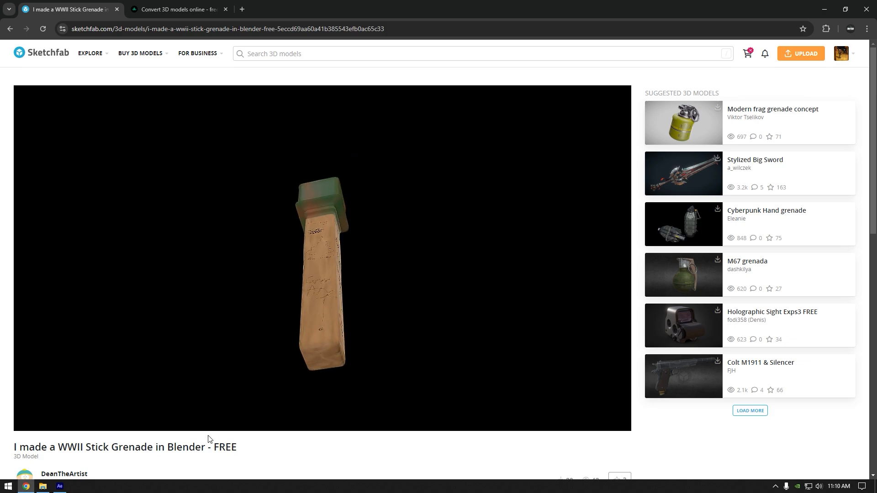
mouse_move(242, 444)
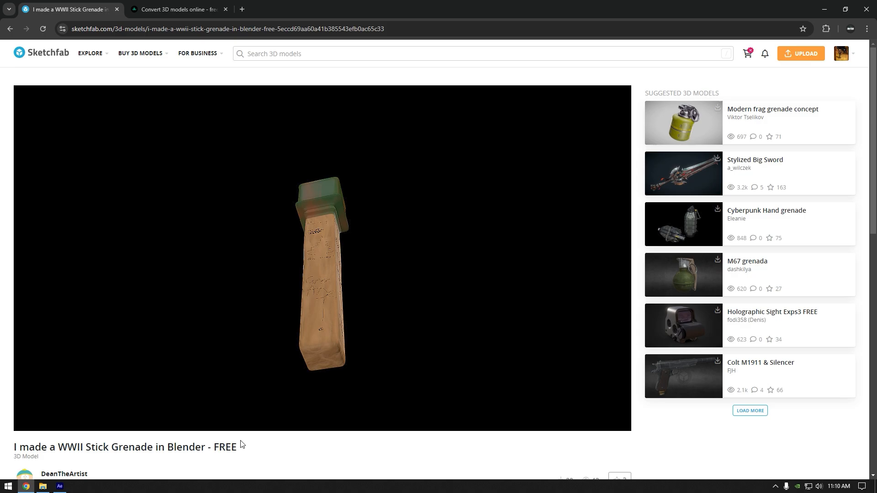
scroll(down, 3)
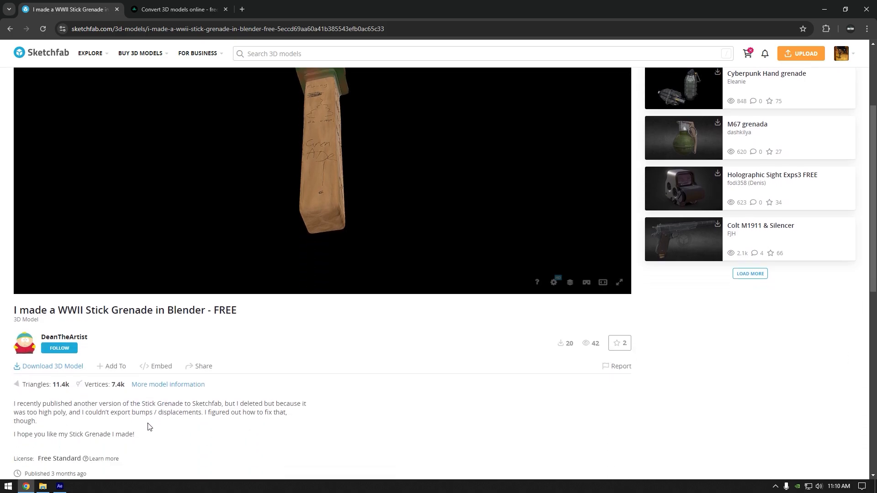
click(48, 366)
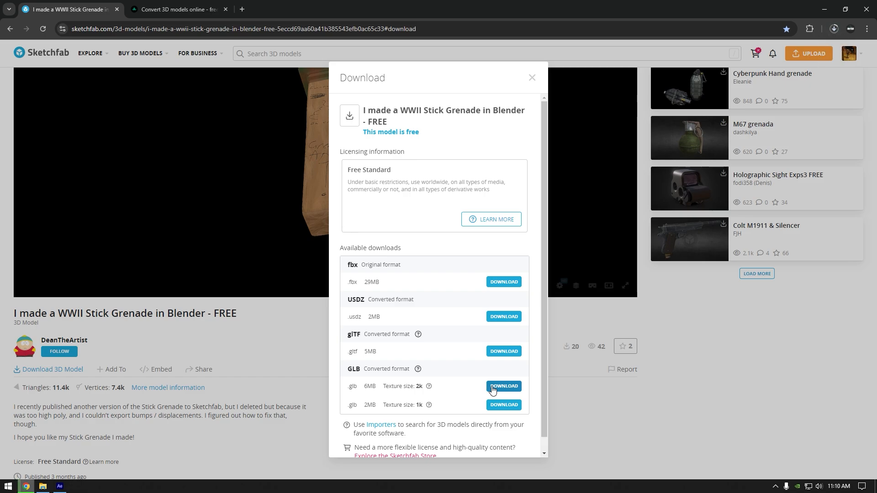
click(502, 385)
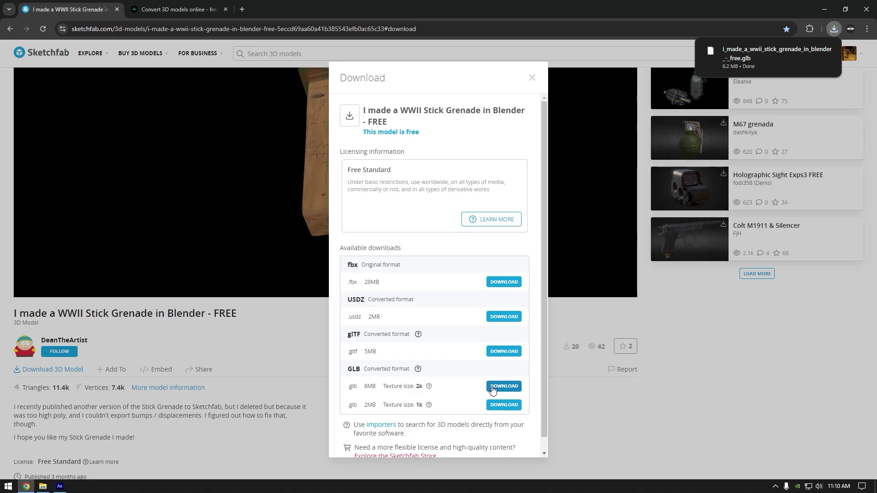
Load the grenade GLB into convert3d.org and convert it to OBJ
click(177, 9)
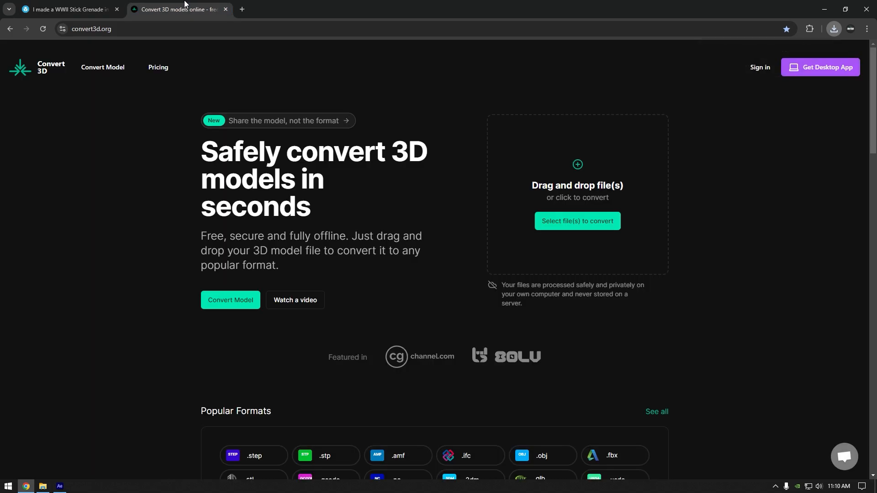
mouse_move(576, 221)
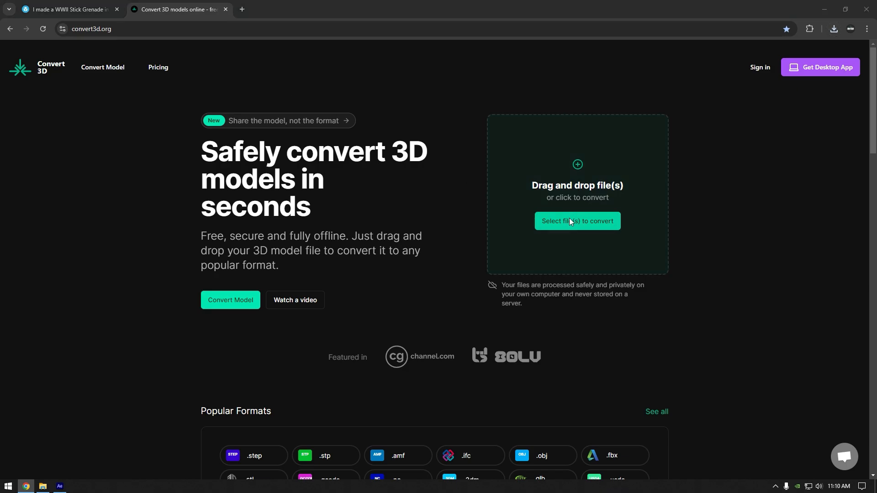
click(576, 221)
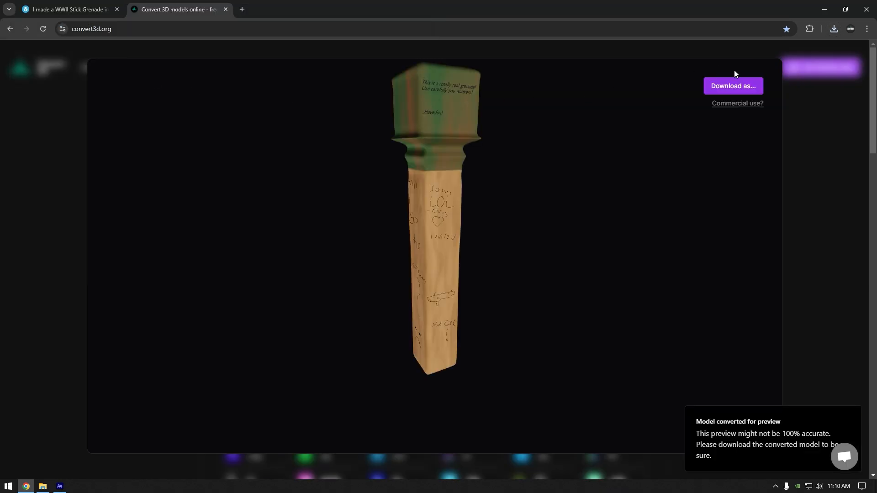
click(738, 86)
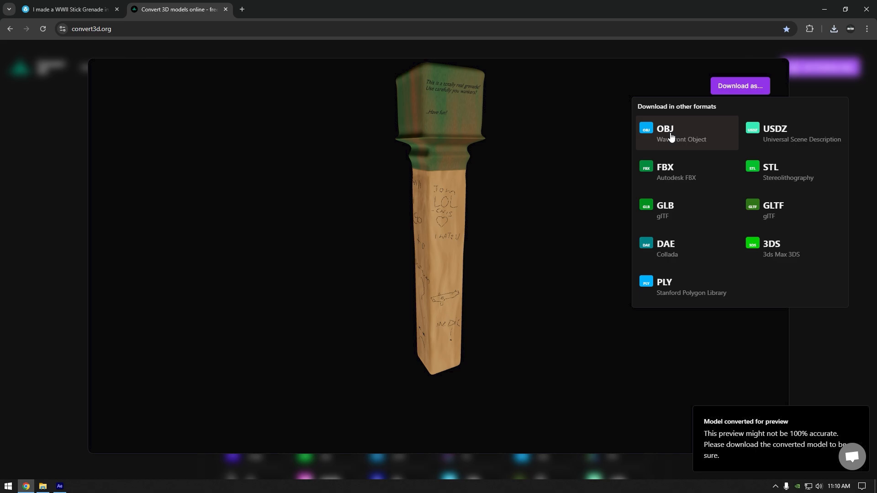
click(664, 133)
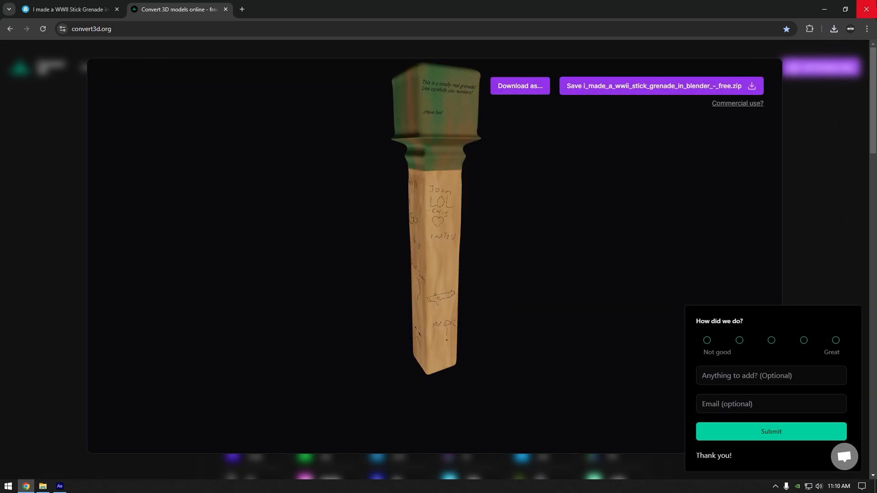
Extract the grenade zip in Downloads into its OBJ, MTL and texture files, then close Explorer
click(43, 485)
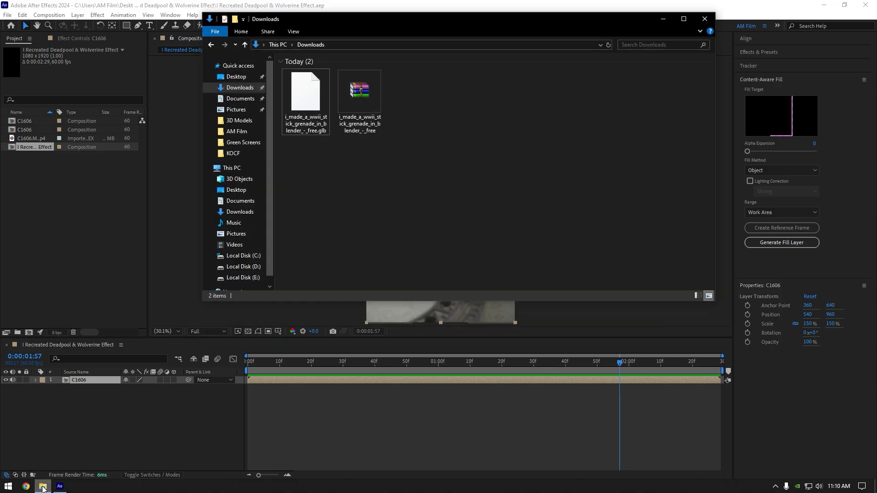
click(359, 89)
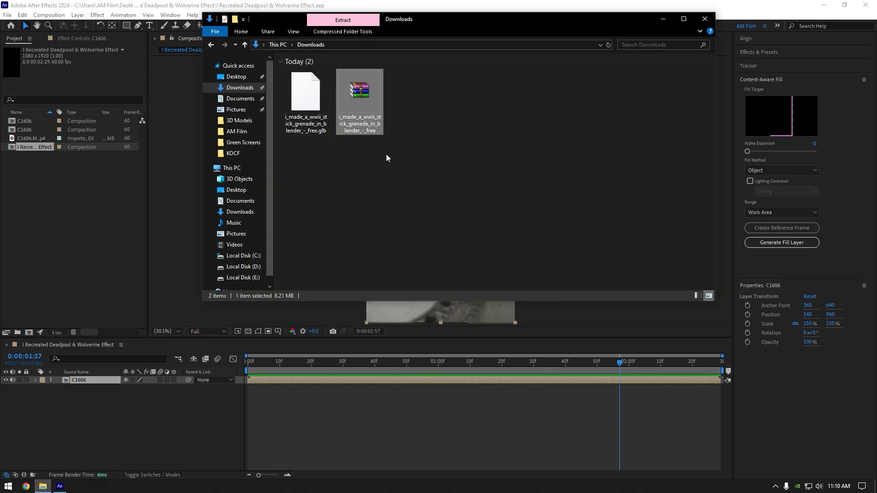
click(342, 19)
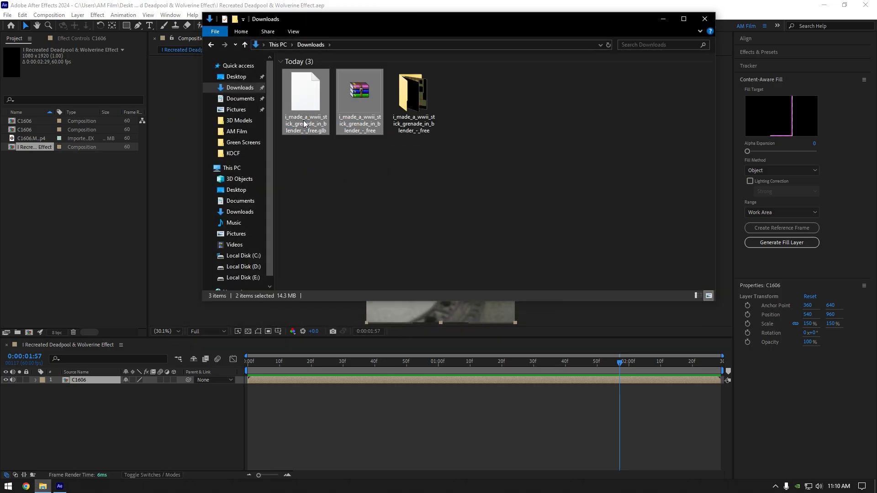
double_click(413, 95)
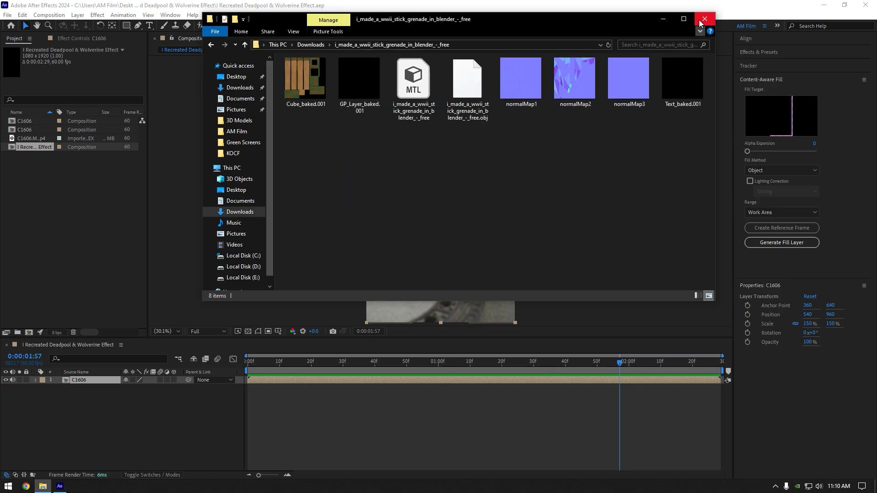
click(704, 18)
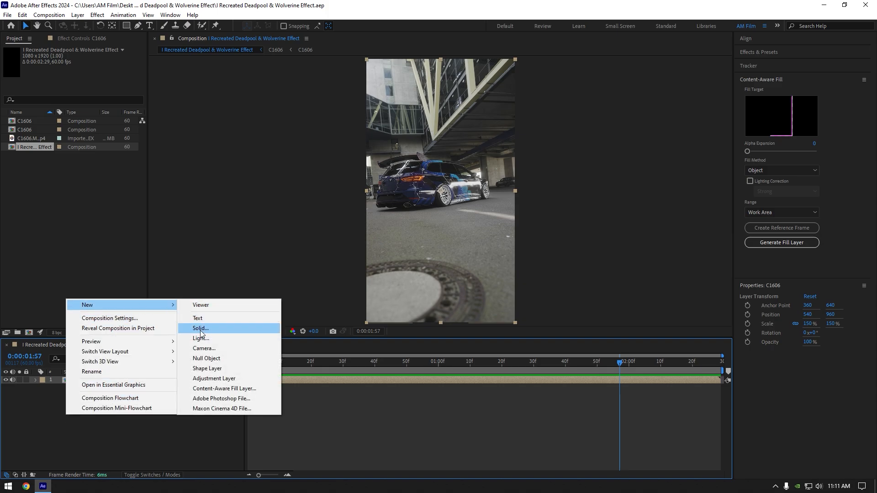
Add a new solid named Element and apply the Element 3D effect to it
click(199, 328)
text(ele)
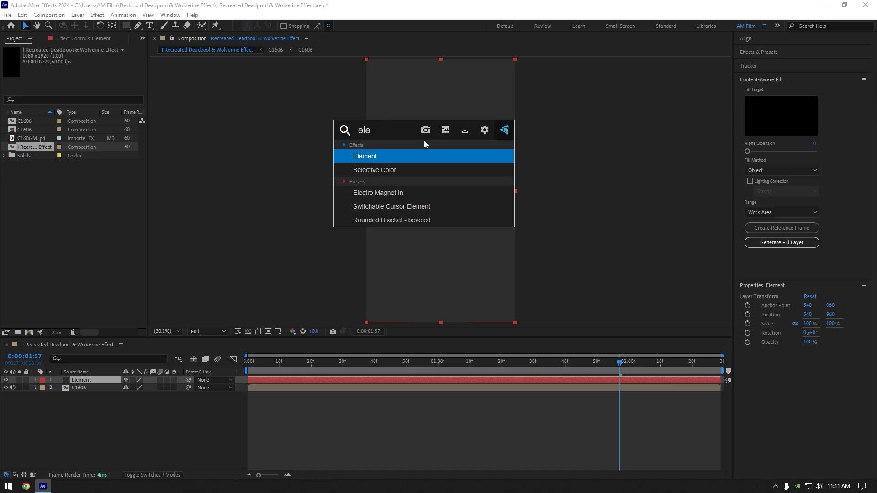
double_click(365, 156)
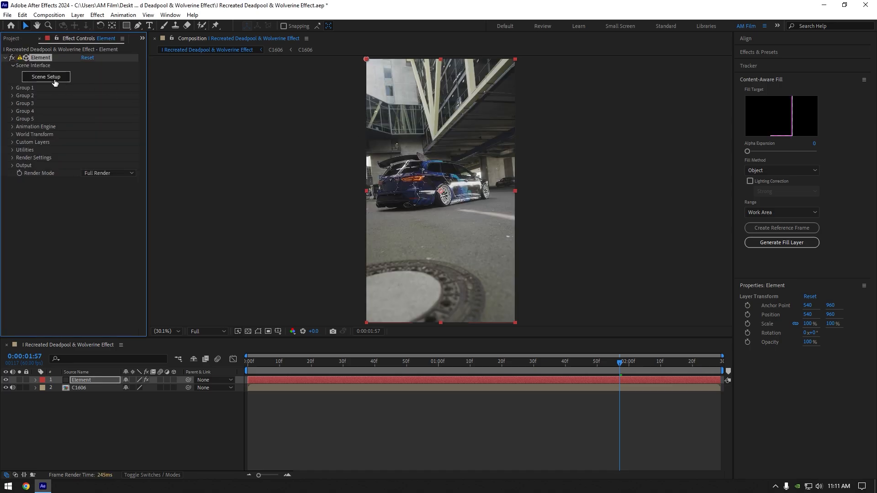
Import the grenade OBJ through Element 3D's Scene Setup, confirming Import Preferences
click(46, 76)
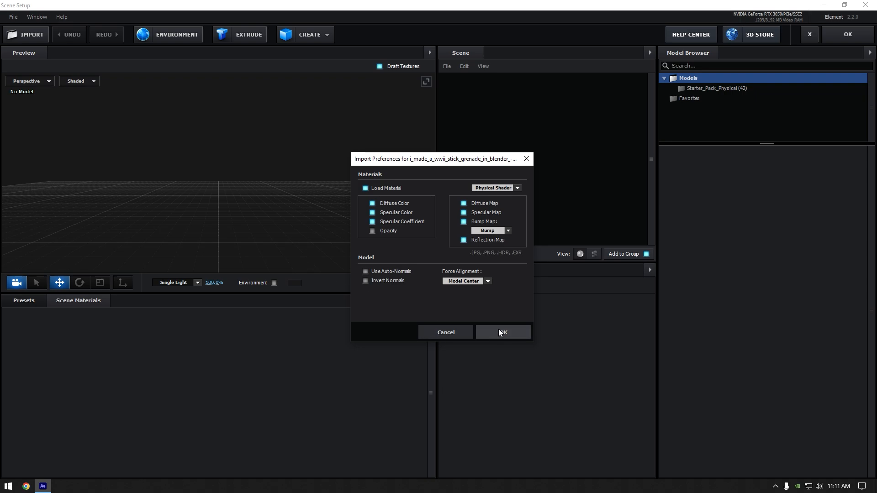
click(501, 332)
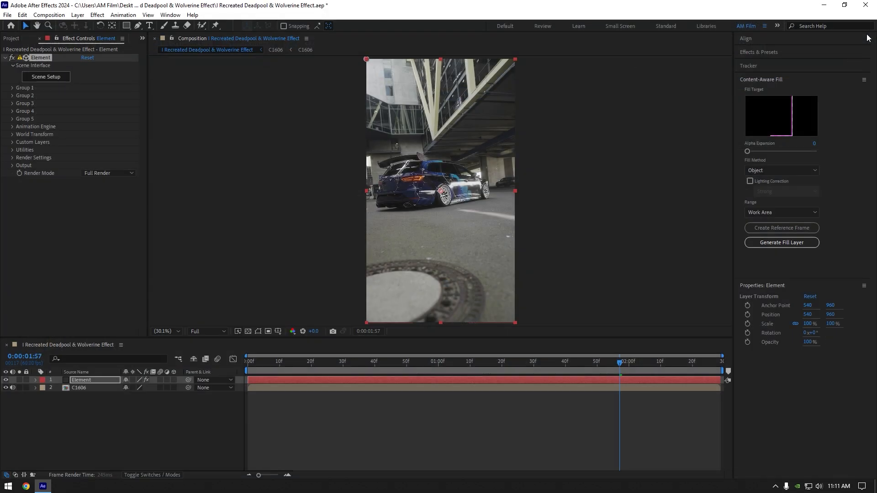
Hide the footage, create an 'AM FILM' text layer, and expand Element's Custom Text and Masks
click(5, 388)
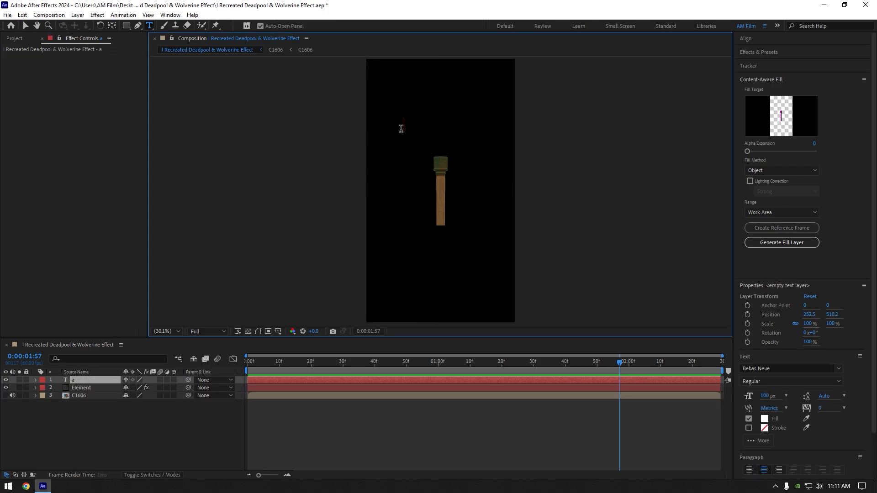
text(AM FILM)
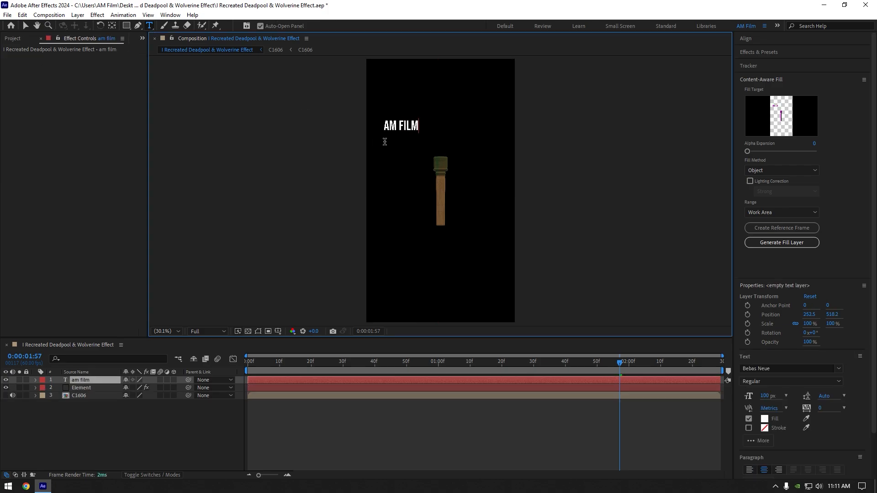
click(81, 388)
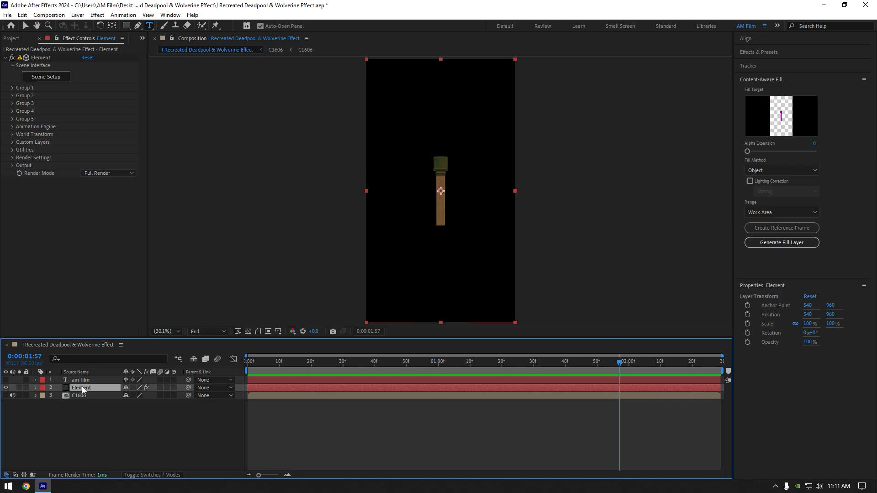
click(12, 141)
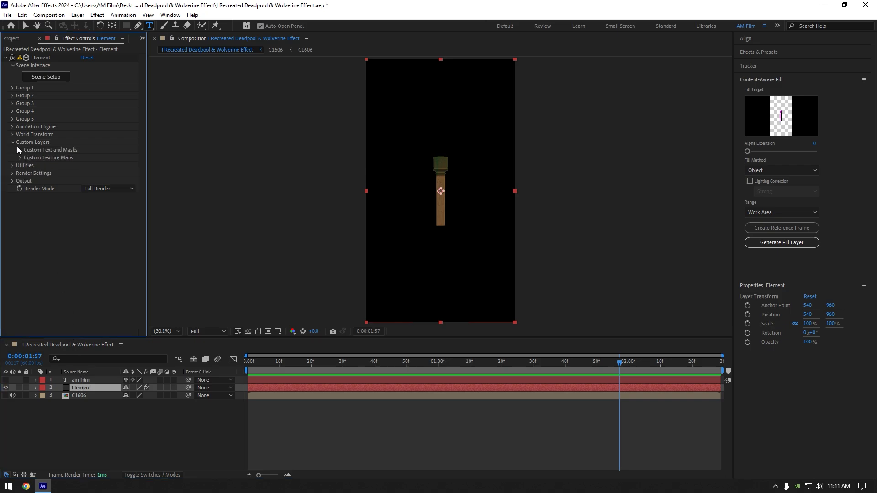
click(20, 149)
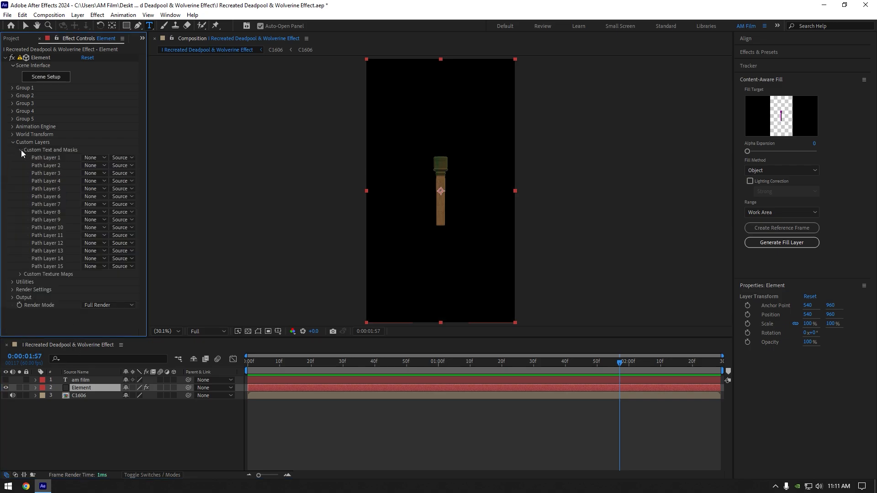
click(93, 157)
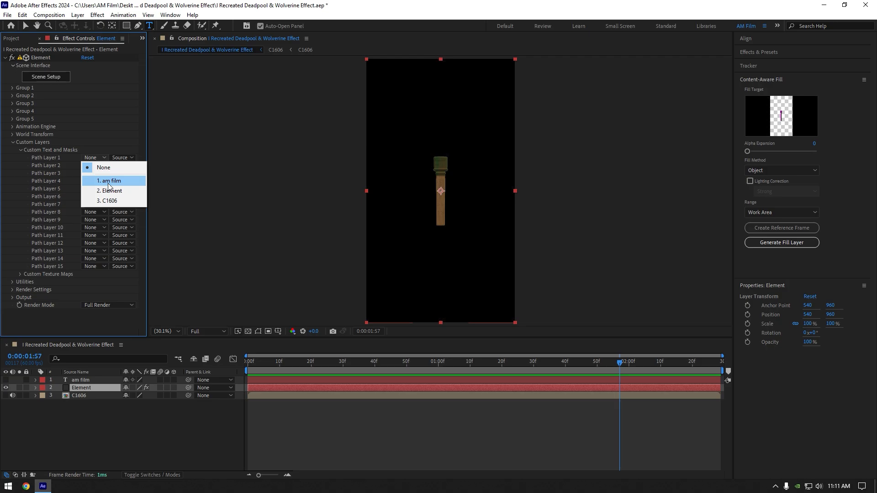
Set Path Layer 1 to AM FILM, extrude it, and place it vertically on the grenade handle
click(109, 181)
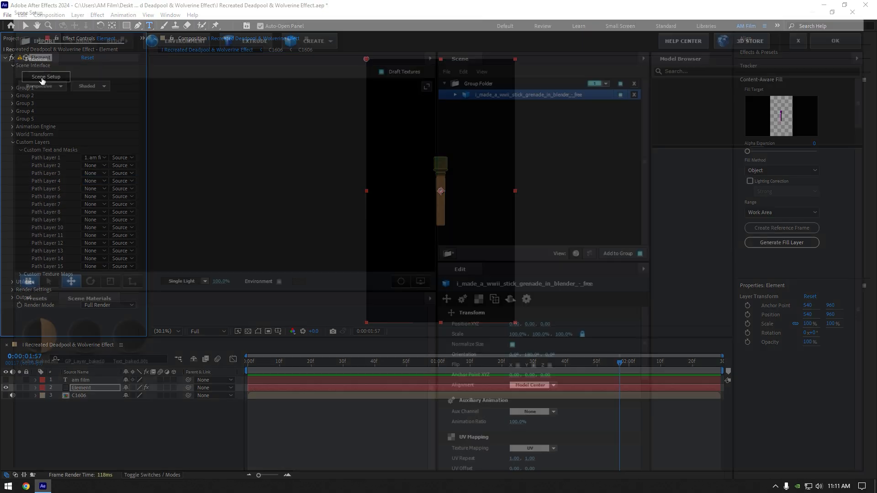
click(45, 77)
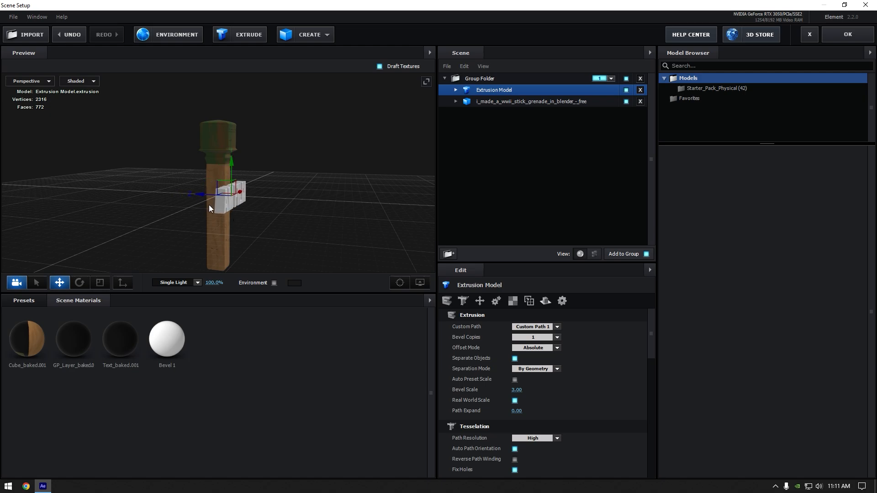
click(462, 300)
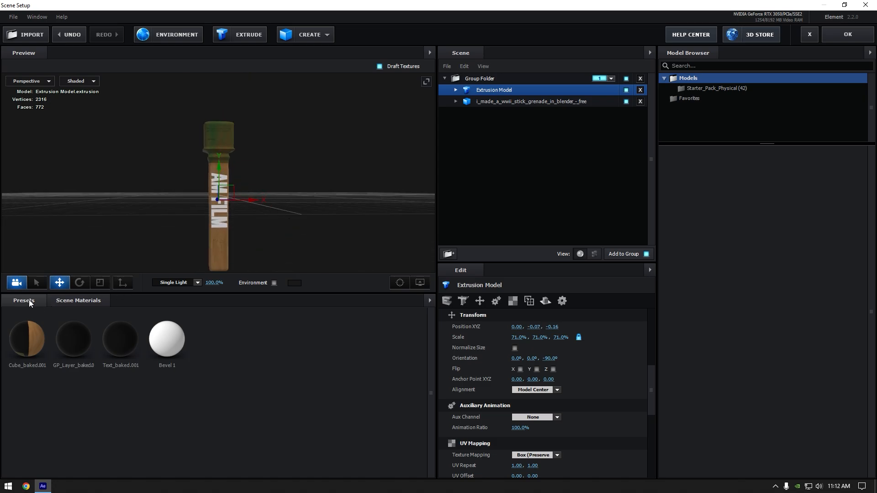
click(24, 300)
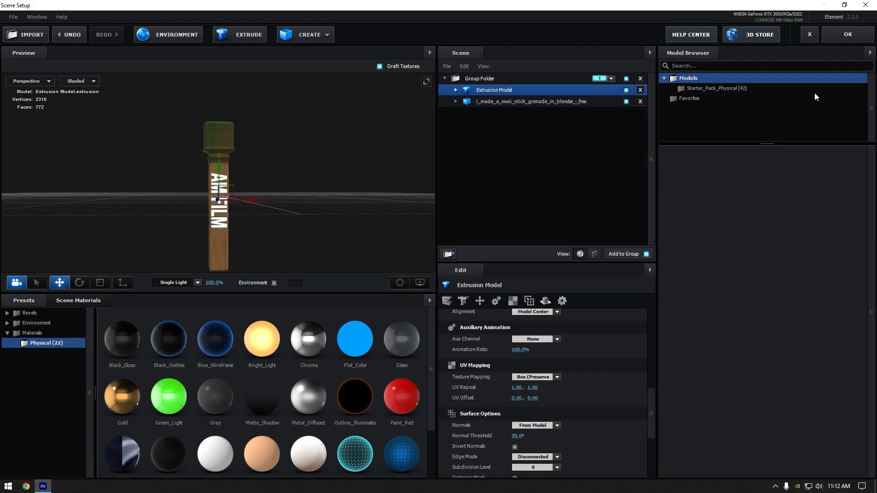
click(847, 34)
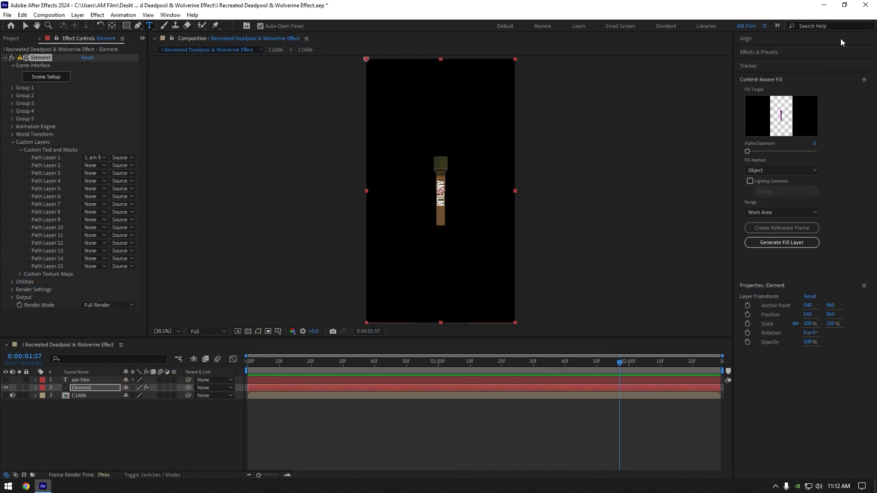
click(13, 142)
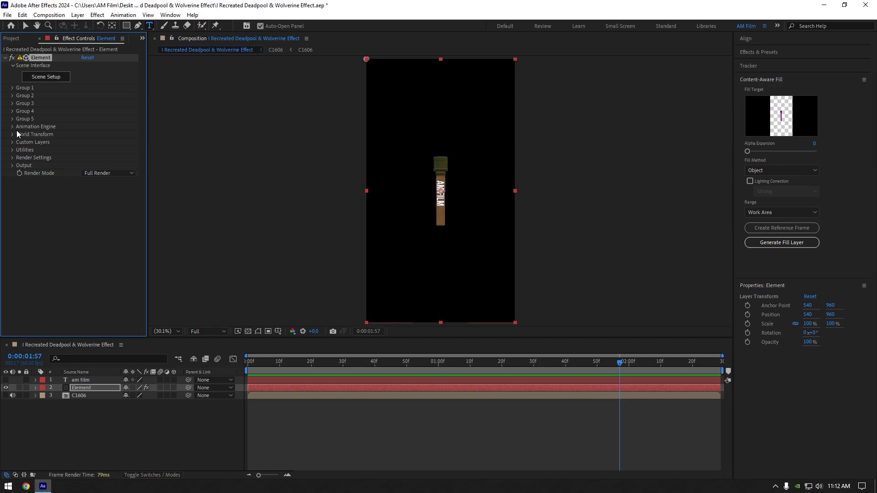
Set Group 1's Particle Replicator Z Rotation to -90°
click(12, 87)
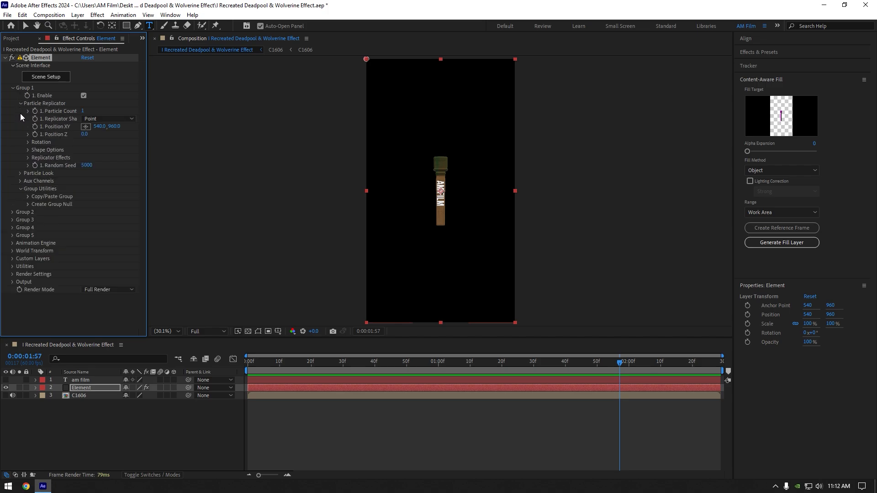
click(27, 141)
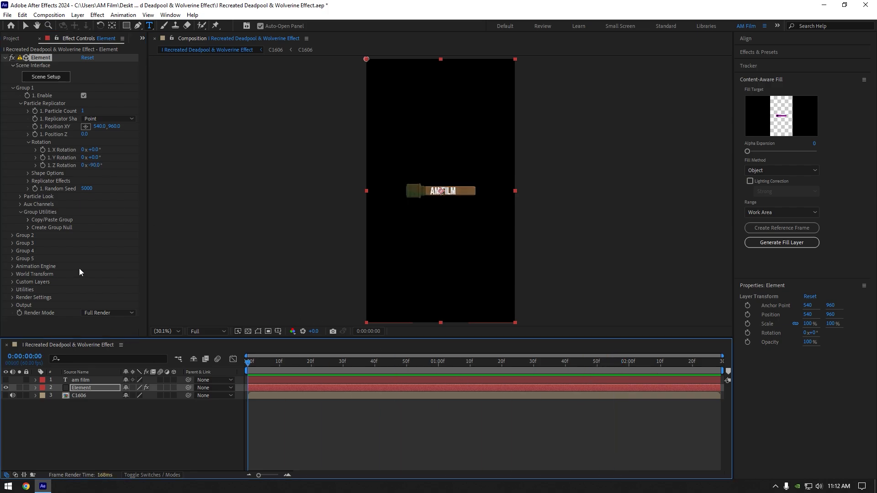
mouse_move(35, 129)
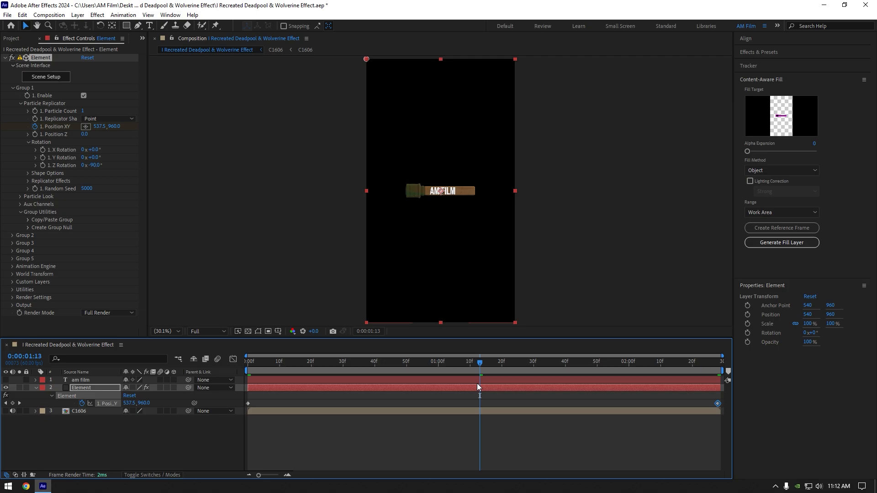
Keyframe Group 1 Position XY at start, middle and end with eased speed curves
click(12, 403)
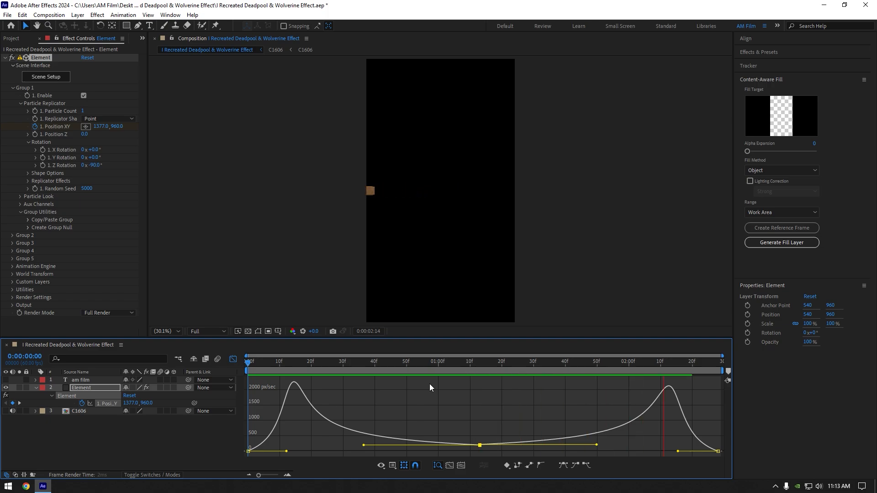
Keyframe Group 1's X Rotation between start and end, then easy-ease it with F9
click(456, 362)
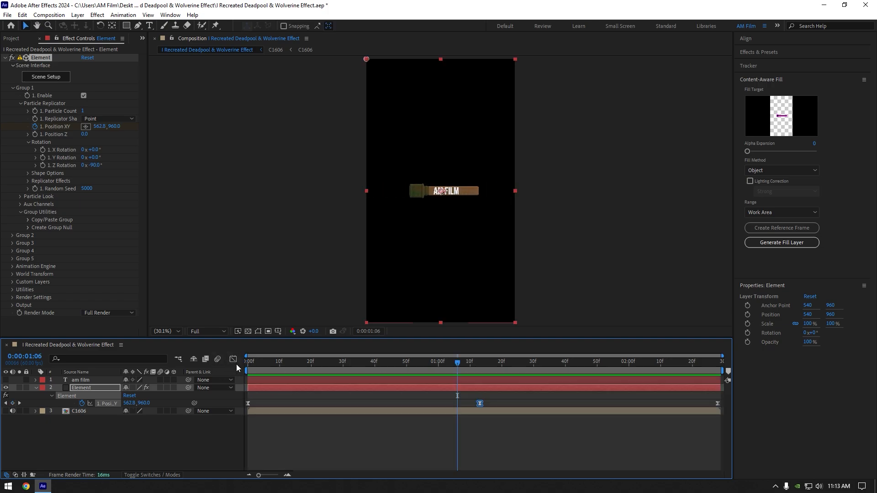
click(635, 361)
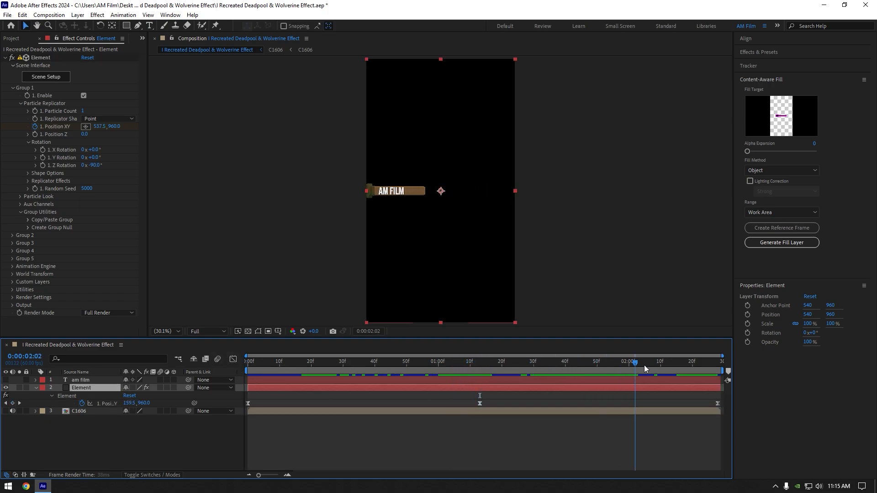
click(648, 361)
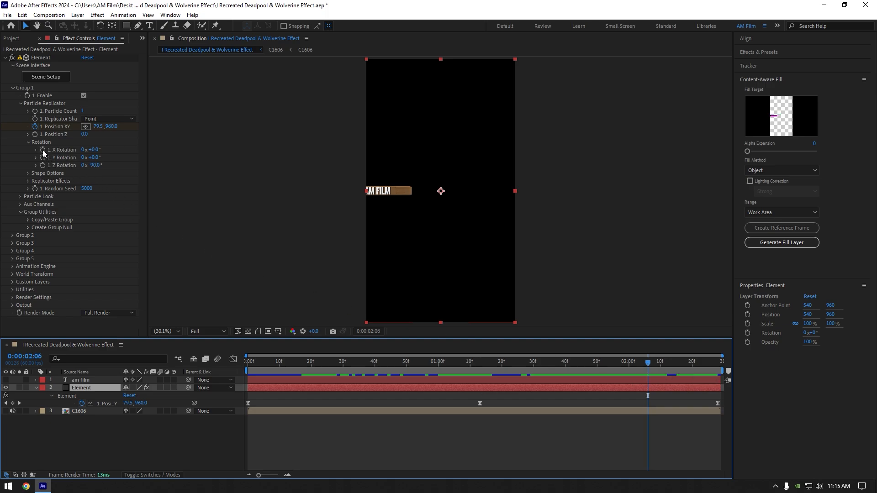
drag(92, 149, 104, 150)
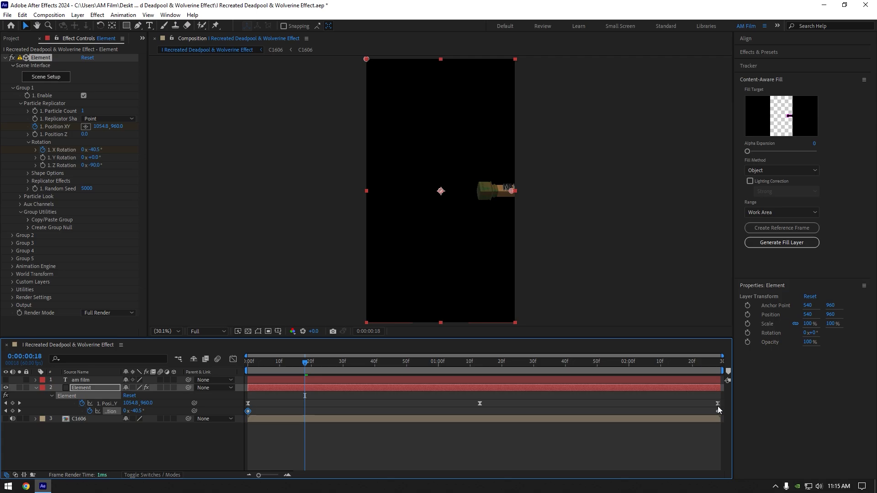
key(f9)
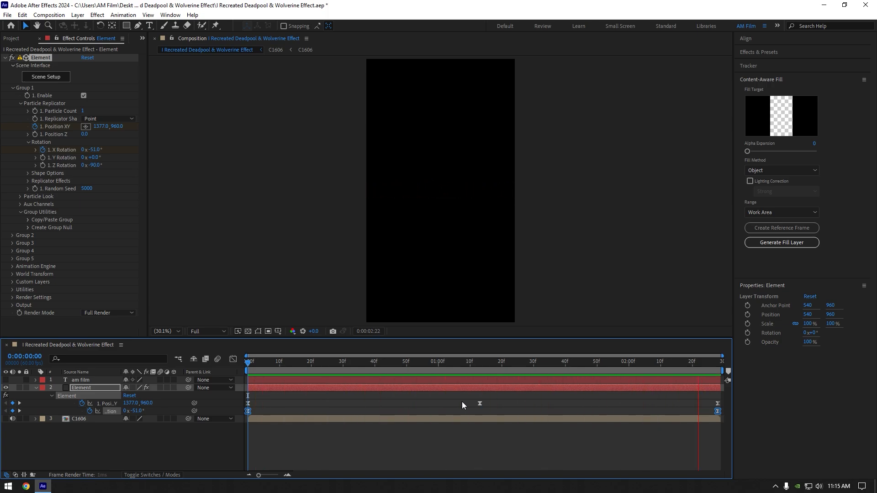
Keyframe Group 1's Position Z around the middle, bringing the grenade closer at Z -480
click(267, 361)
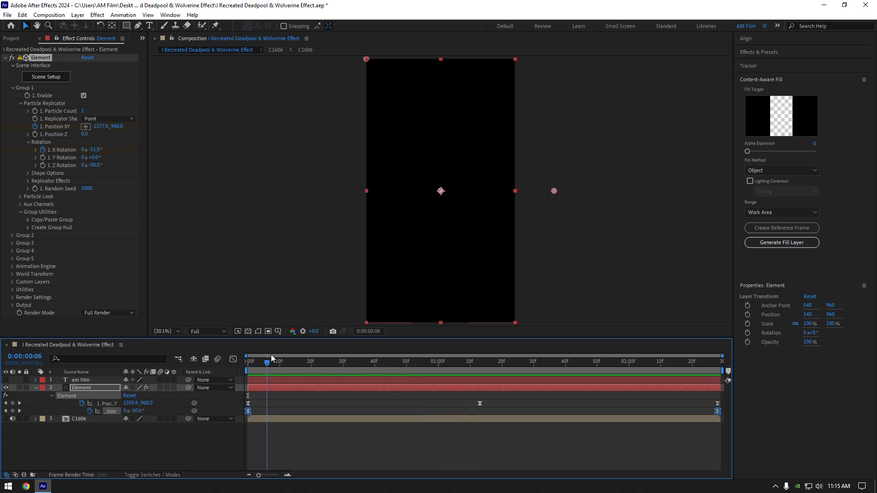
click(304, 360)
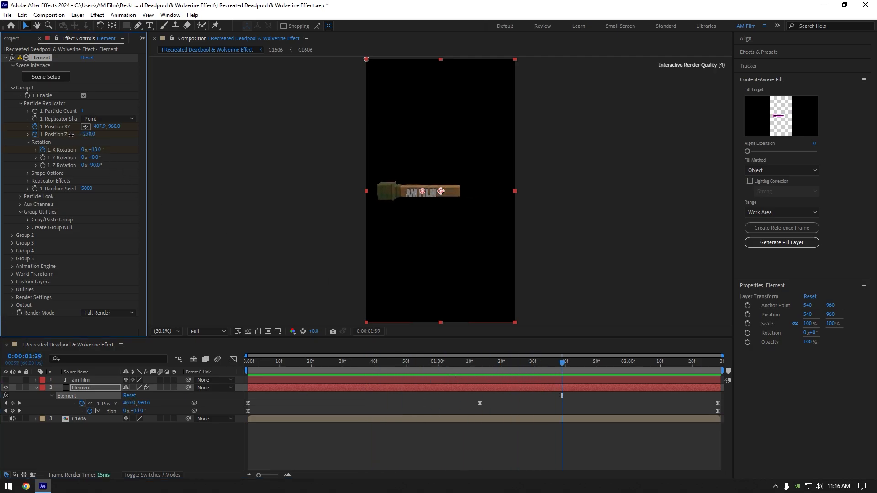
click(510, 362)
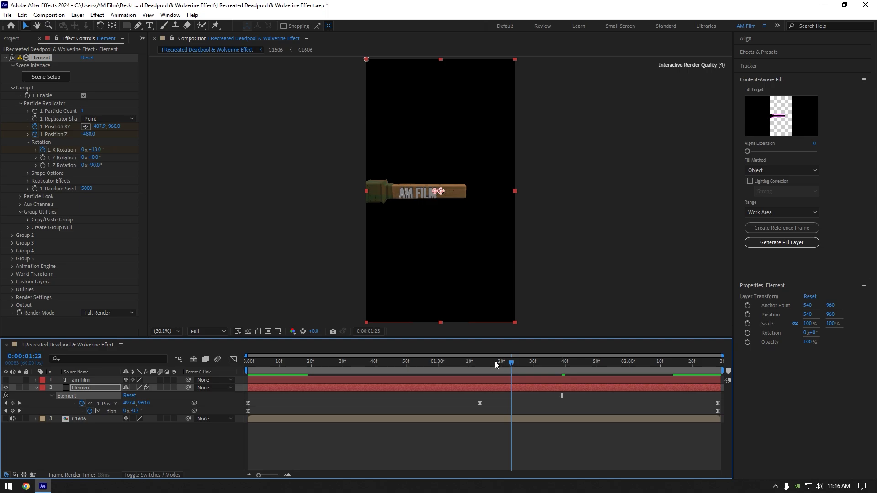
Ease the depth keyframes and RAM-preview the zoom mid-slide
click(246, 361)
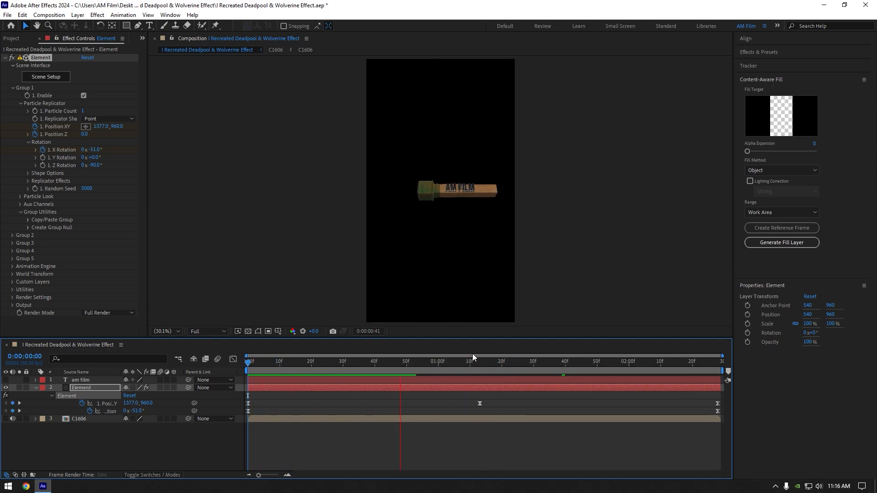
click(652, 362)
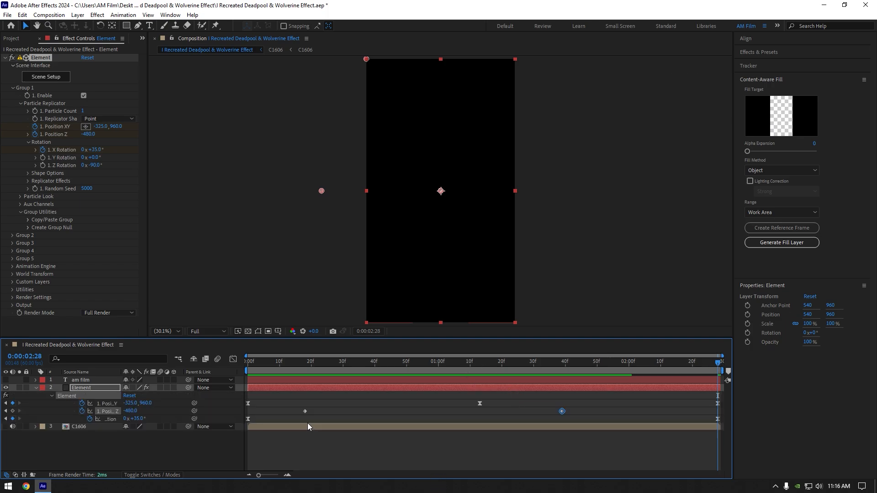
click(304, 411)
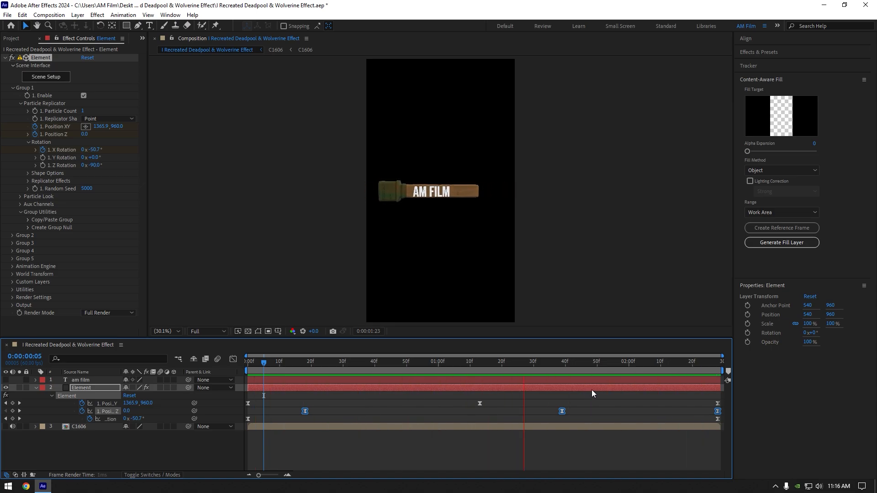
click(426, 360)
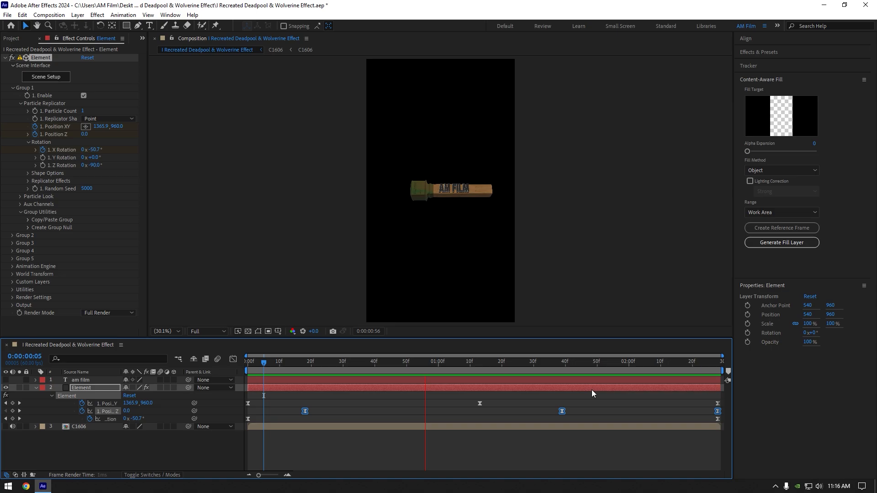
click(396, 361)
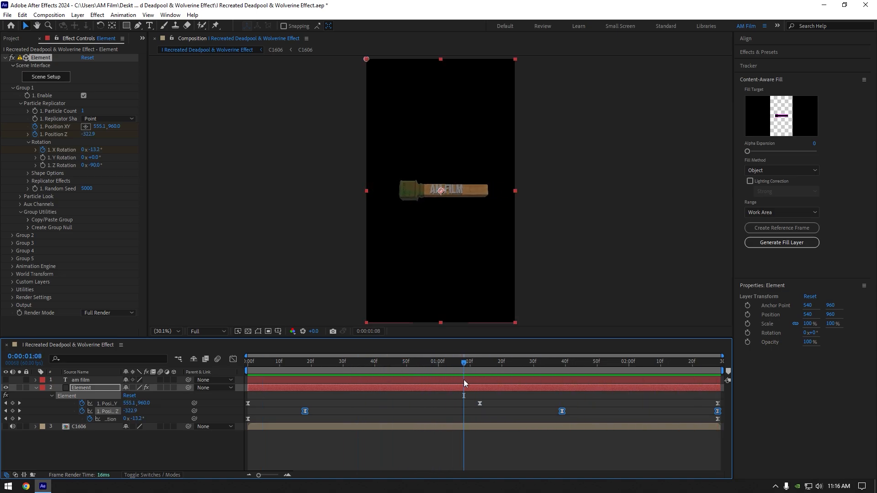
Apply Crate's Godrays in Zoom mode to the Element layer and re-enable the car footage
text(god)
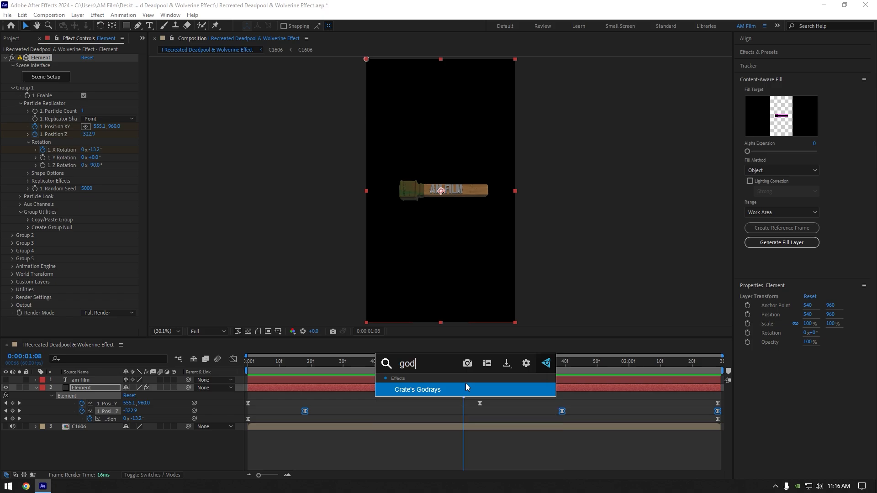
click(416, 389)
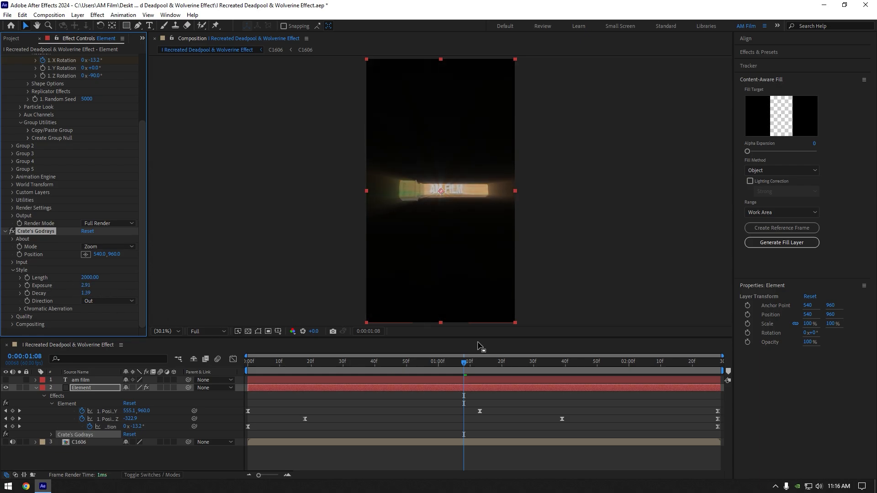
click(247, 361)
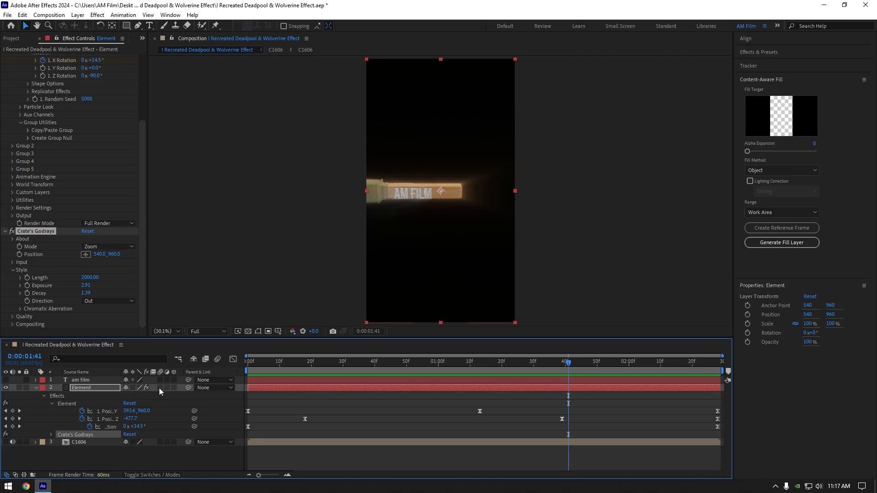
click(246, 360)
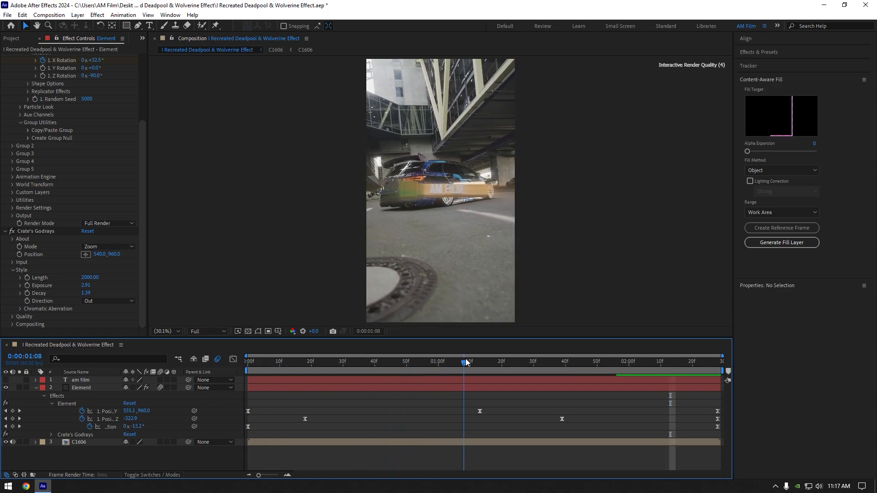
Add Gaussian Blur to C1606 with Blurriness keyframes ramping up and back down
click(333, 361)
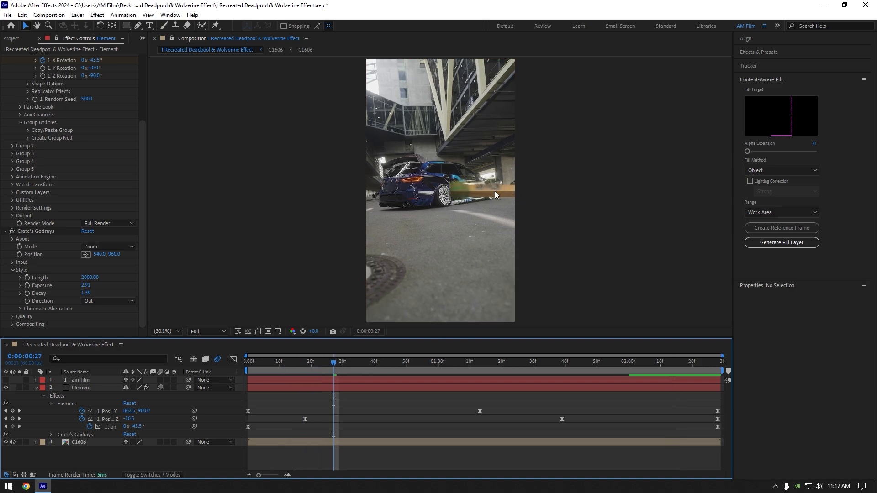
click(269, 361)
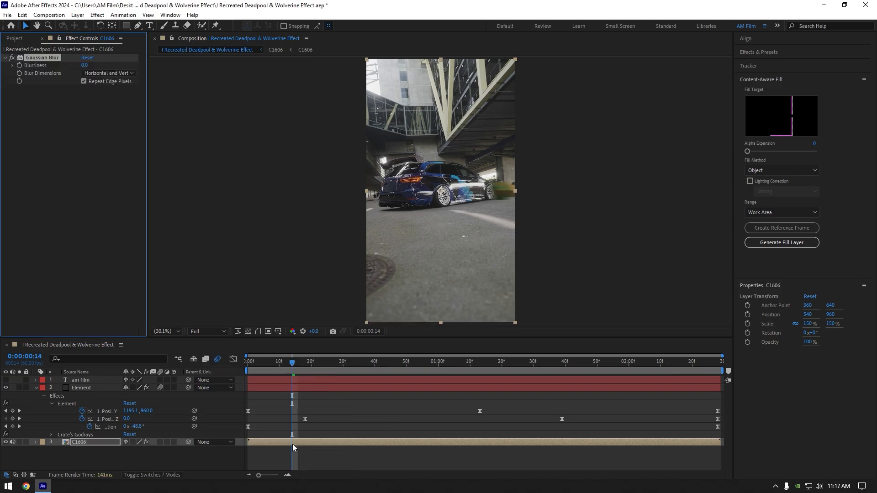
mouse_move(190, 264)
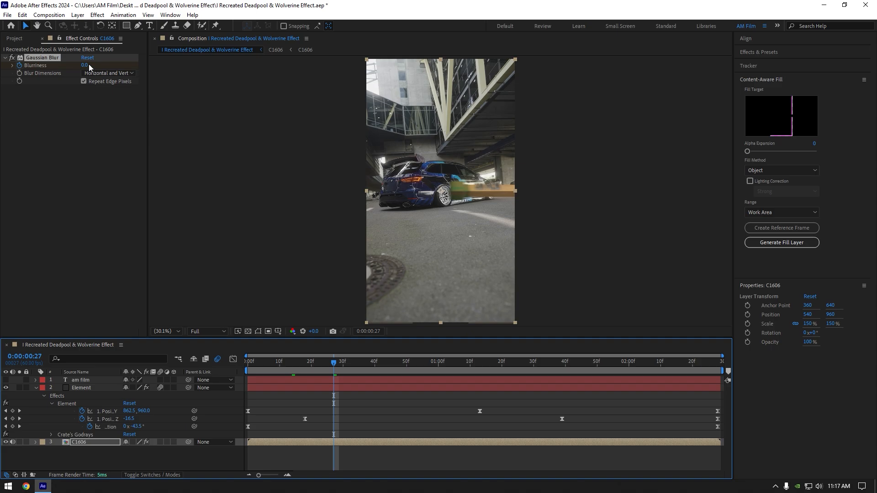
drag(84, 66, 90, 66)
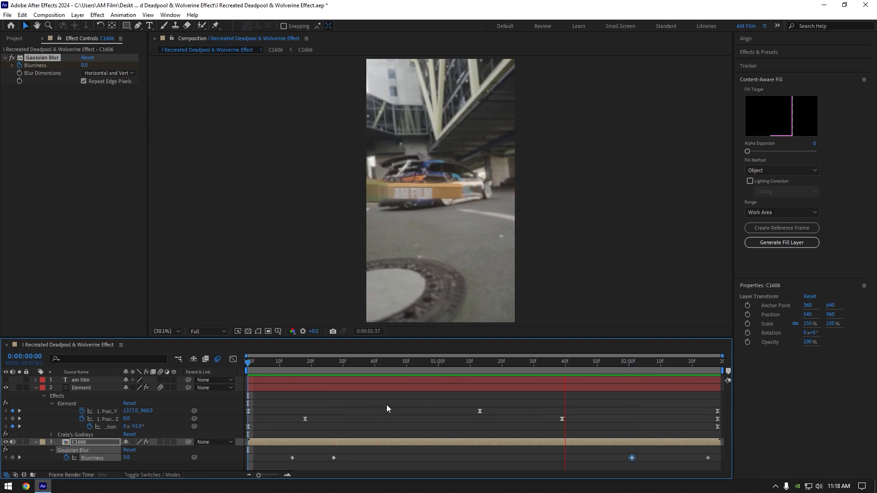
Easy Ease the Blurriness keyframes with F9 and preview the full animation
click(459, 364)
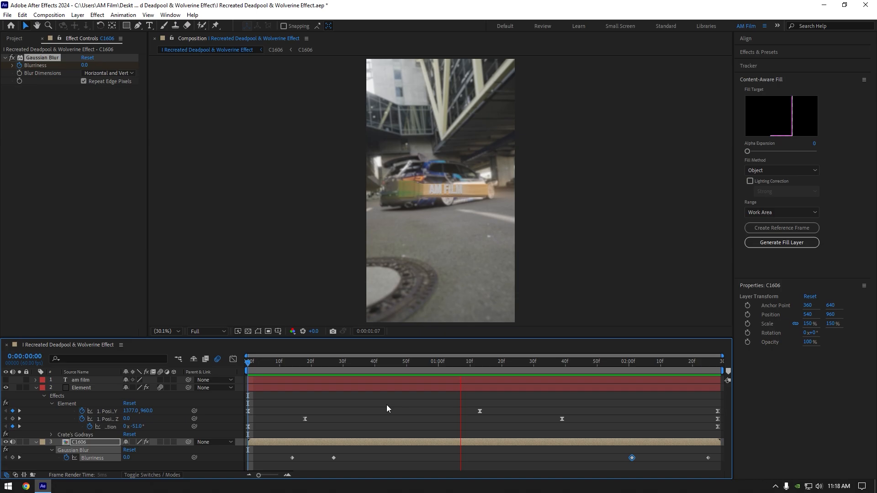
key(f9)
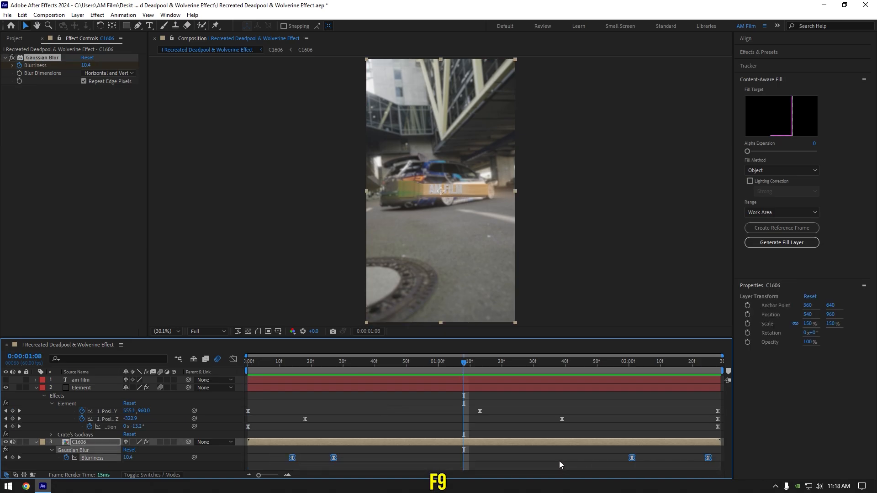
key(home)
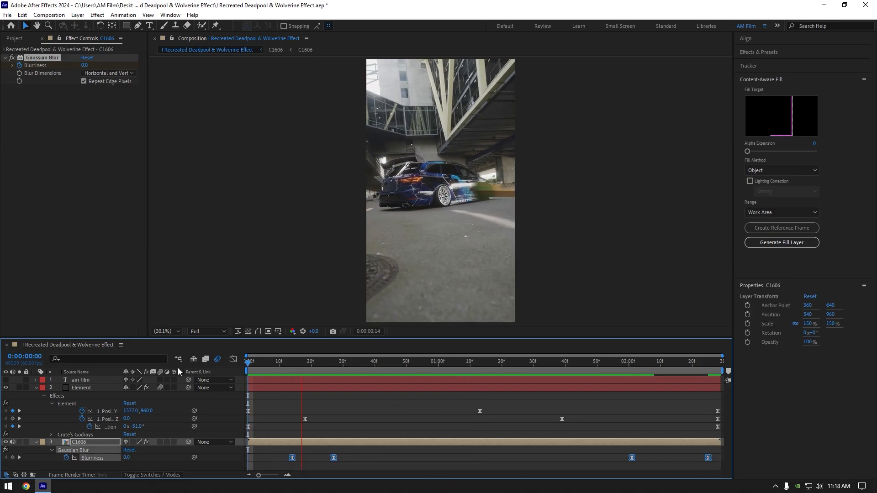
click(683, 361)
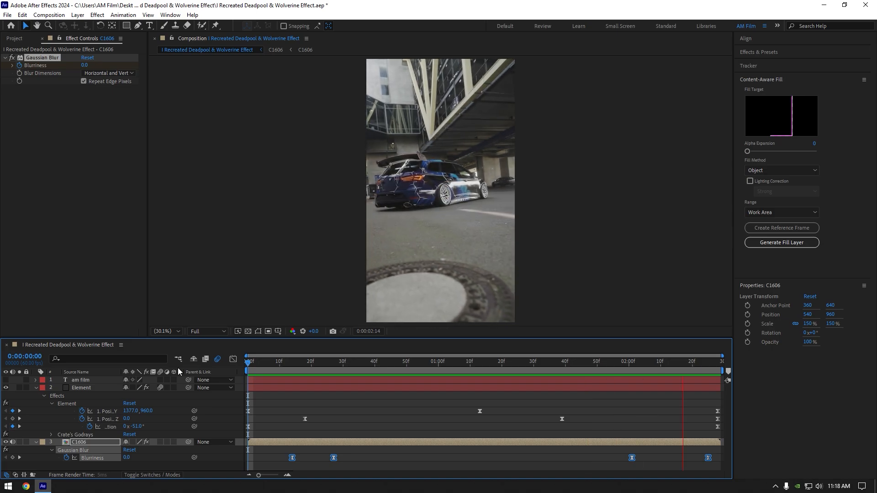
click(594, 362)
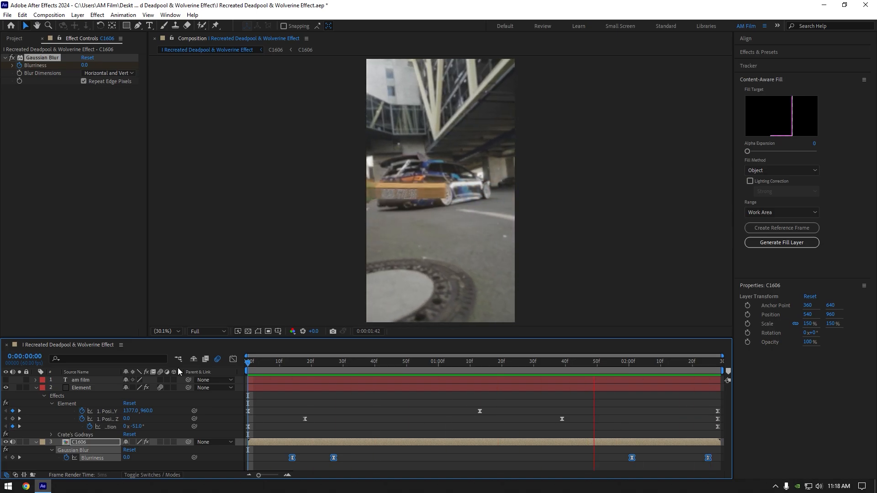